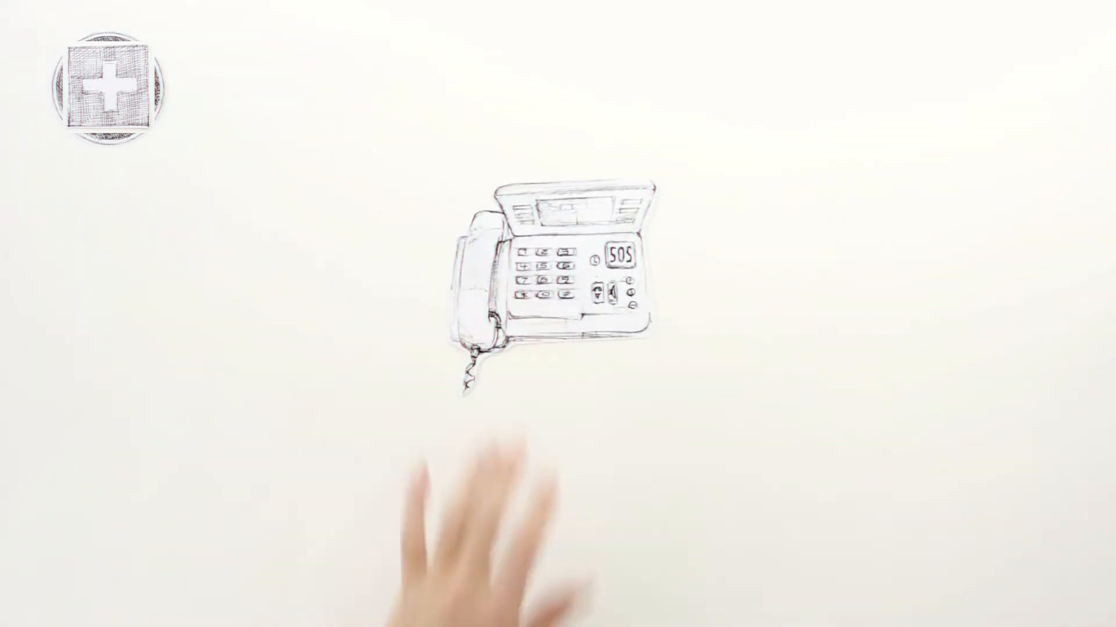
left_click(621, 259)
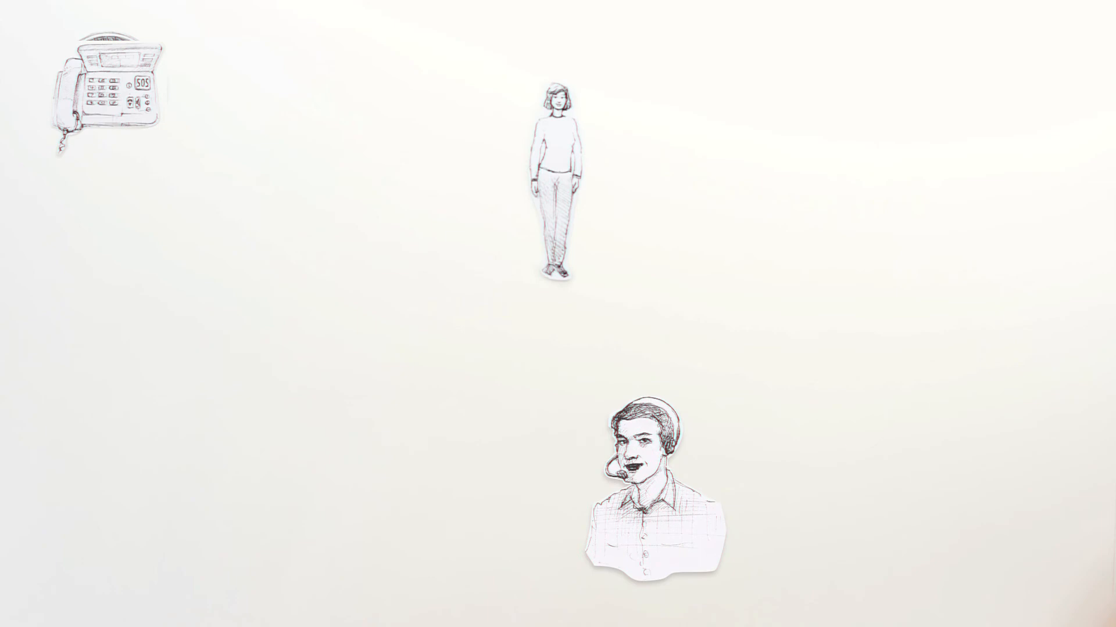
left_click_drag(390, 300, 511, 225)
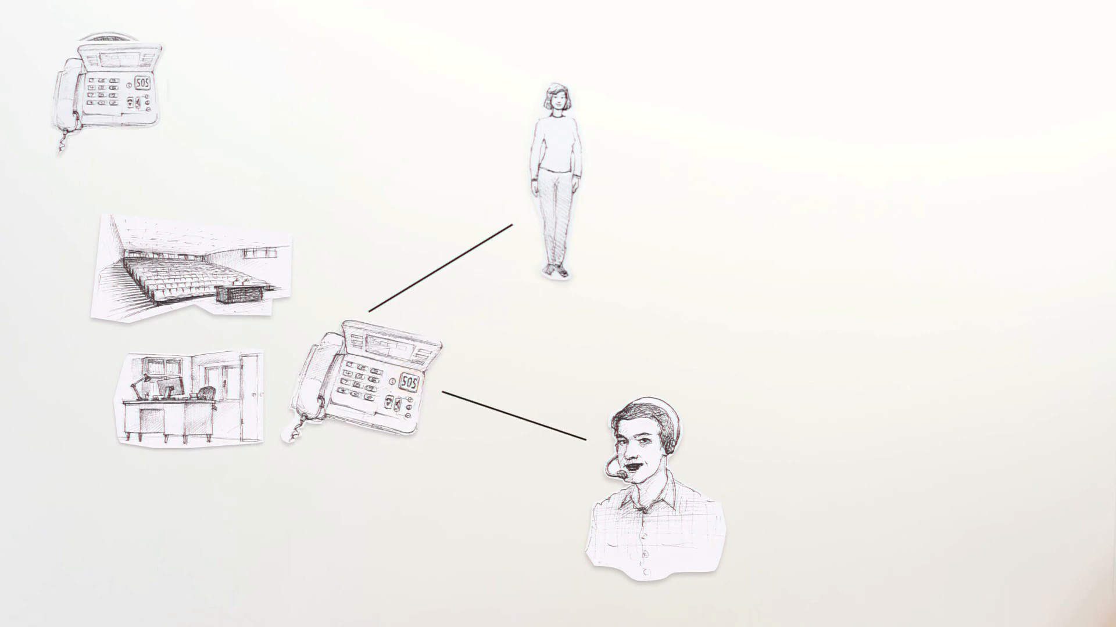
left_click(408, 383)
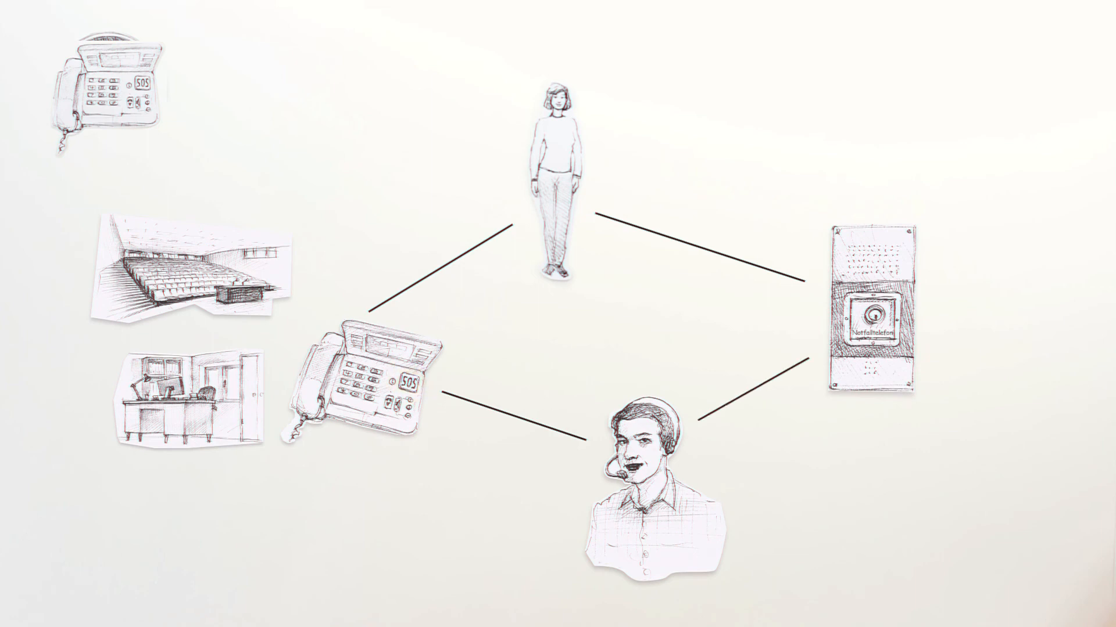
left_click(407, 381)
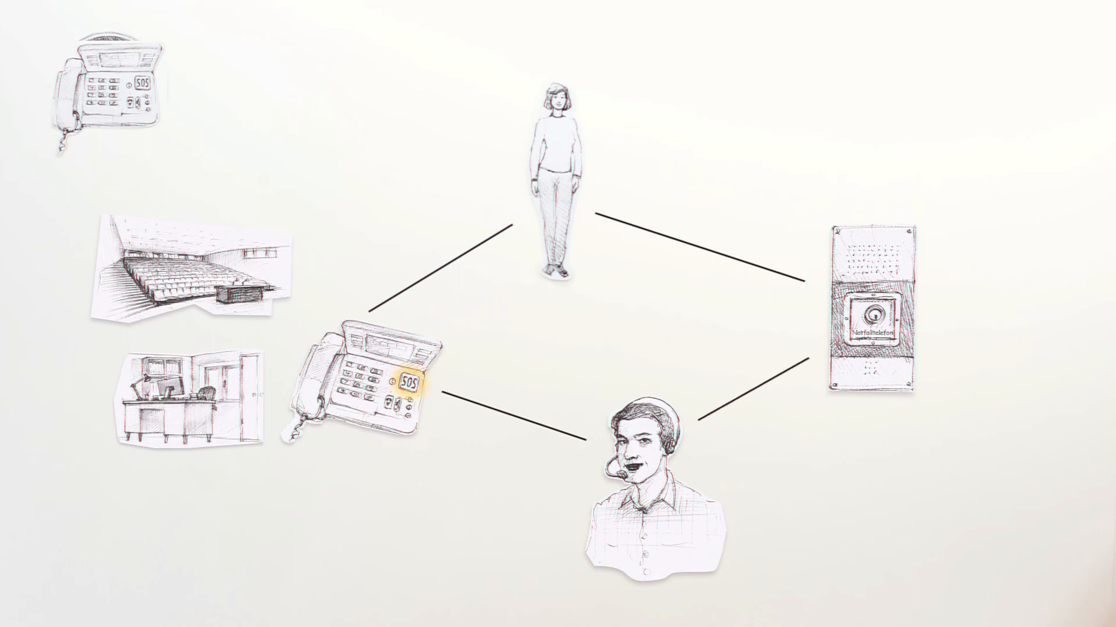